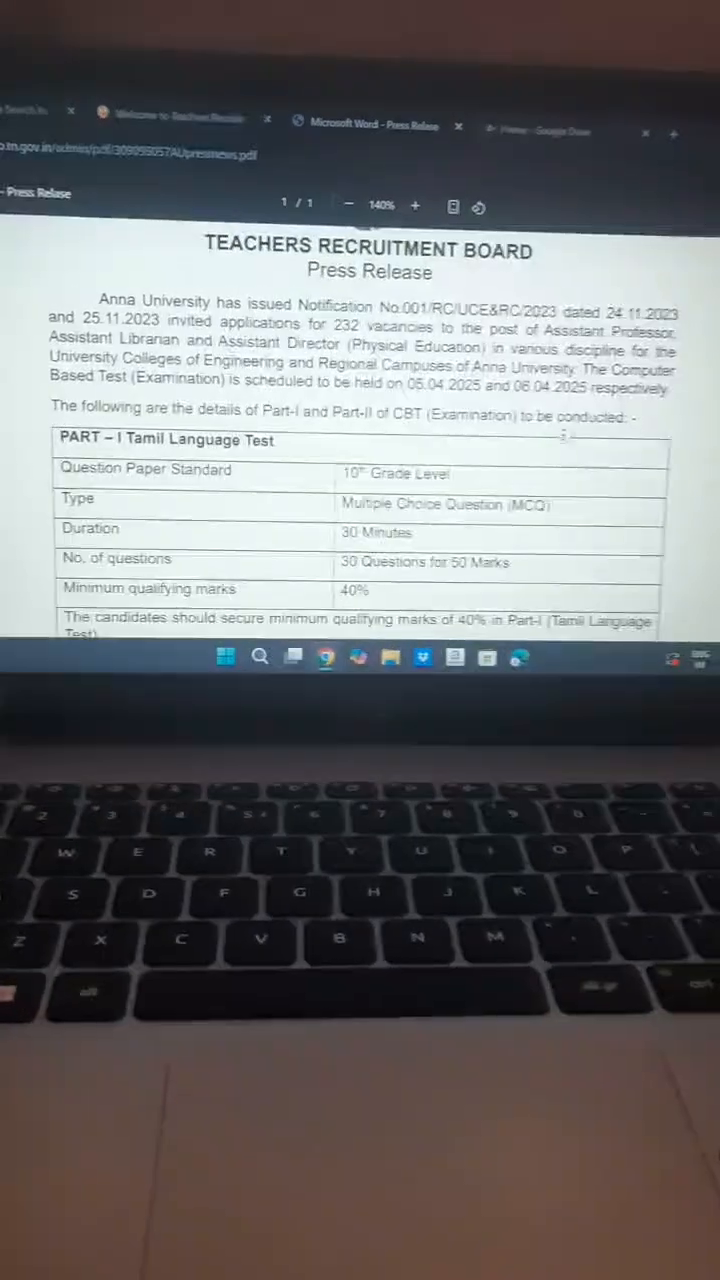
- Scroll the press release down until the Part I Tamil Language Test table is fully visible
{"action": "scroll", "scroll_direction": "up", "scroll_amount": 3}
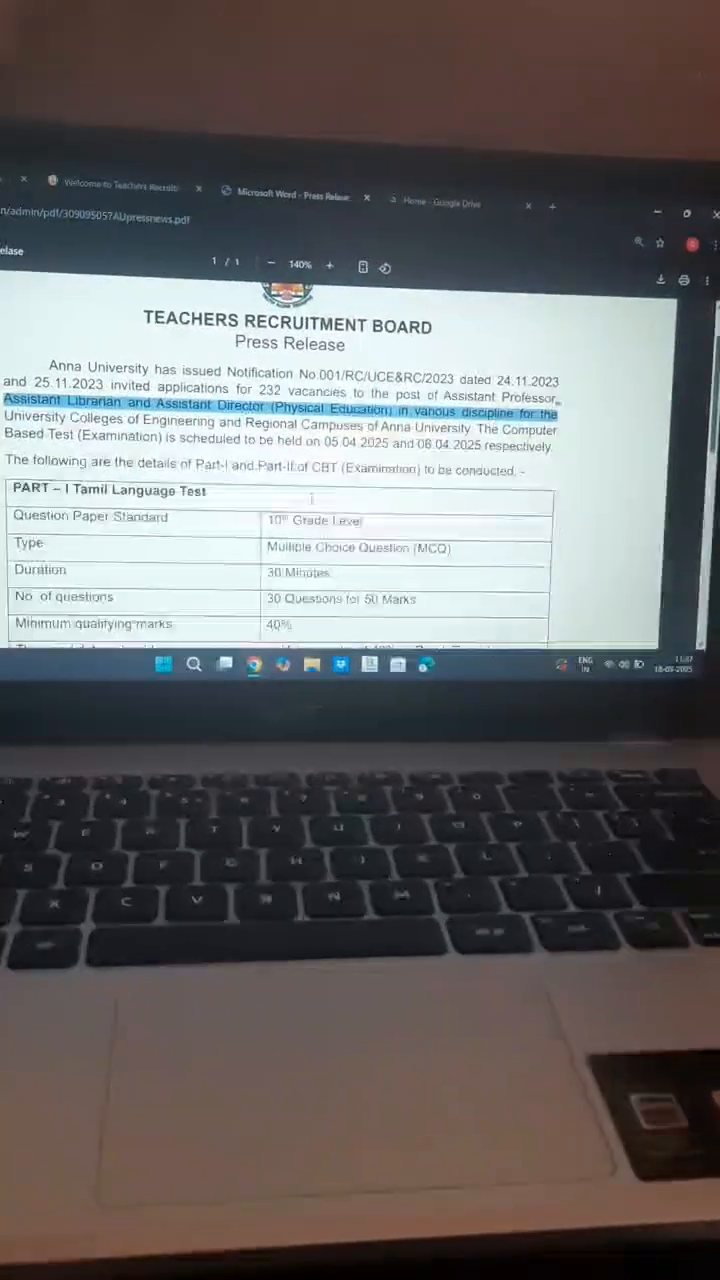
{"action": "scroll", "scroll_direction": "down", "scroll_amount": 3}
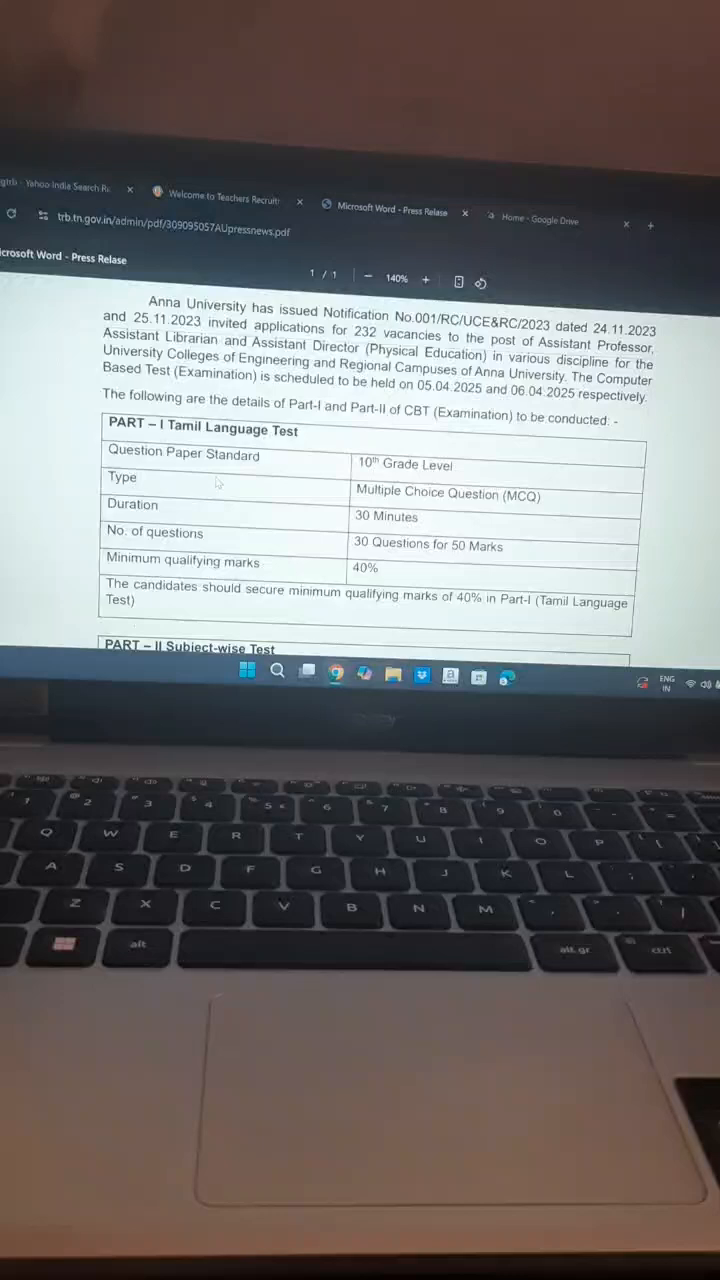
{"action": "scroll", "scroll_direction": "down", "scroll_amount": 3}
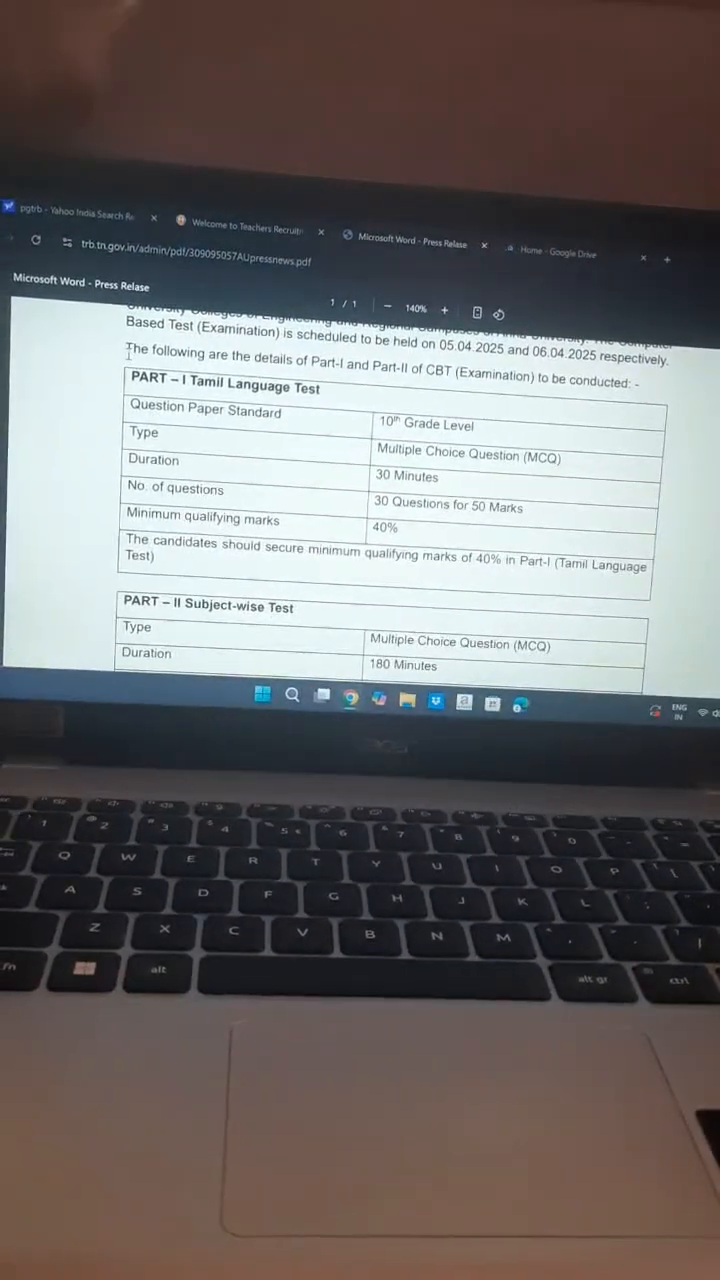
- Select a line of text, then scroll to the Part II Subject-wise Test table and Tamil Eligibility heading
{"action": "left_click_drag", "start_coordinate": [130, 356], "coordinate": [636, 388]}
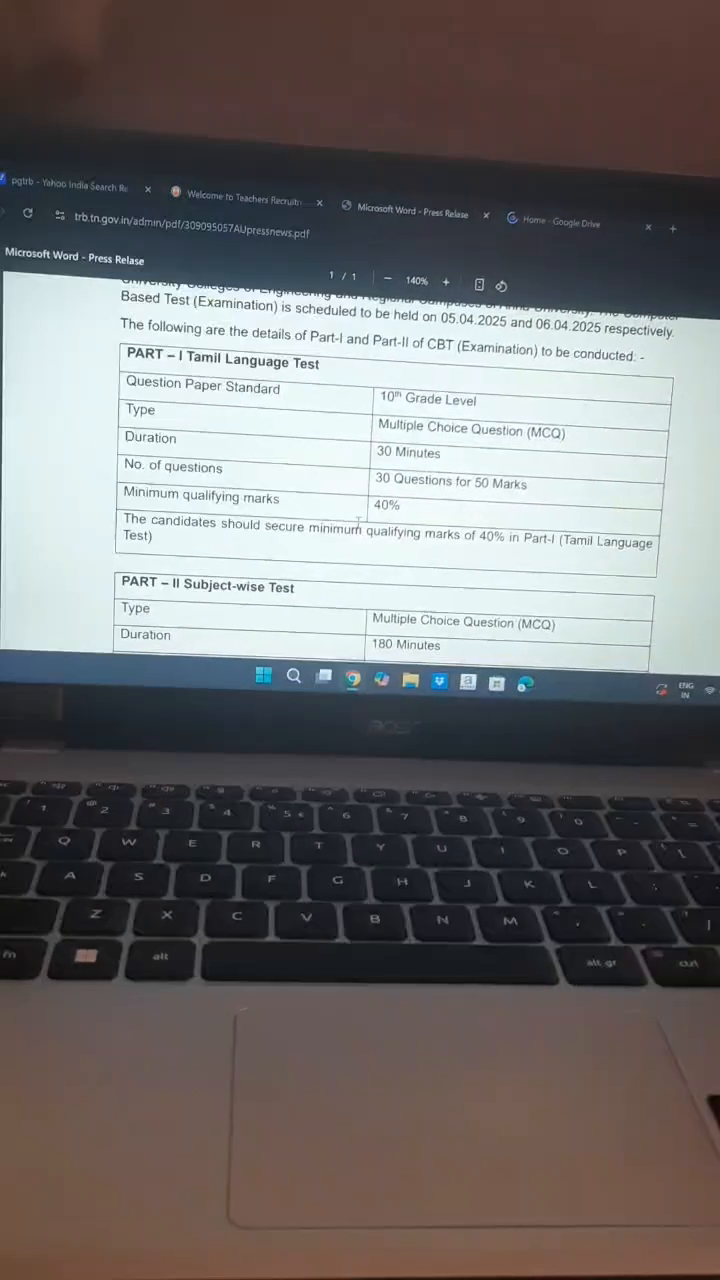
{"action": "scroll", "scroll_direction": "down", "scroll_amount": 3}
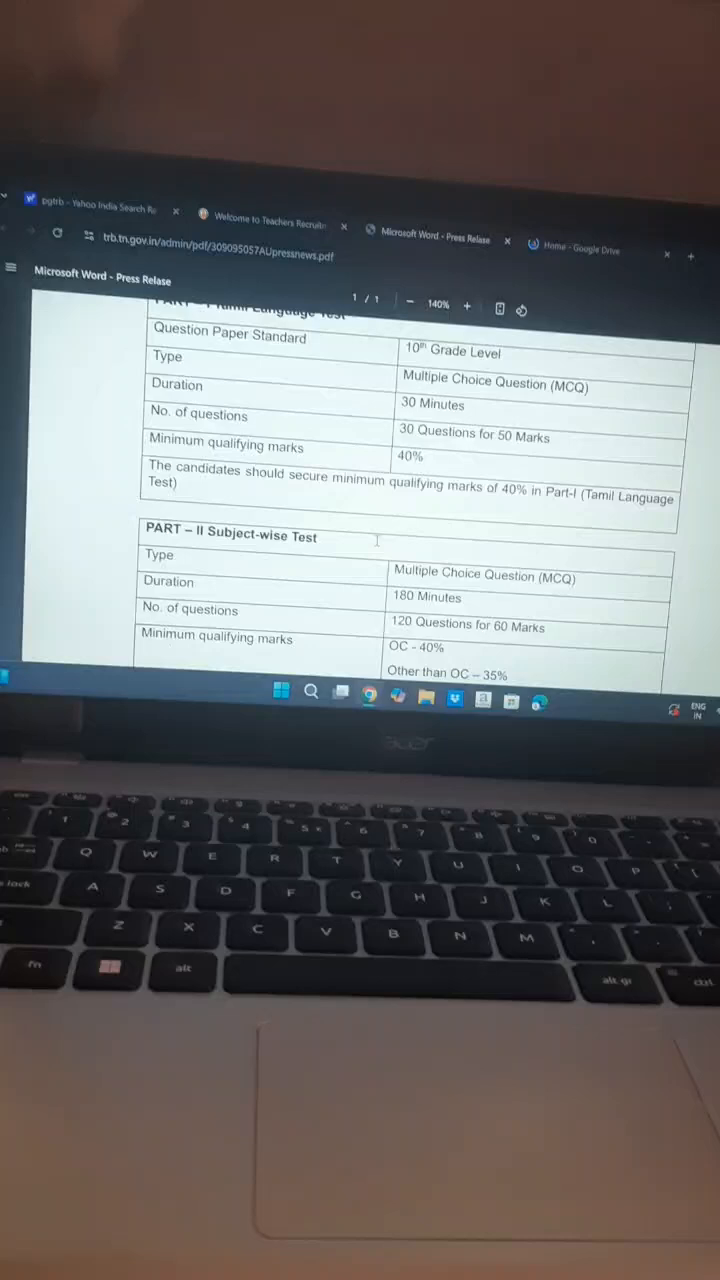
{"action": "scroll", "scroll_direction": "down", "scroll_amount": 3}
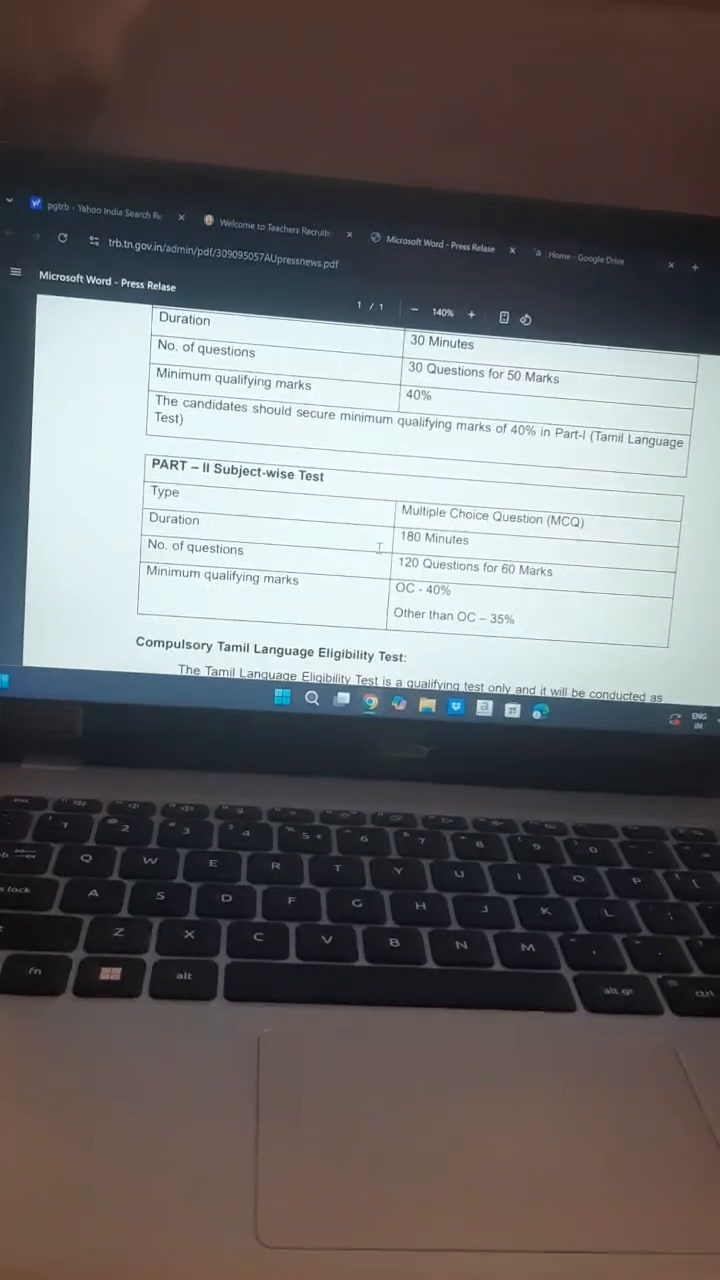
{"action": "scroll", "scroll_direction": "down", "scroll_amount": 3}
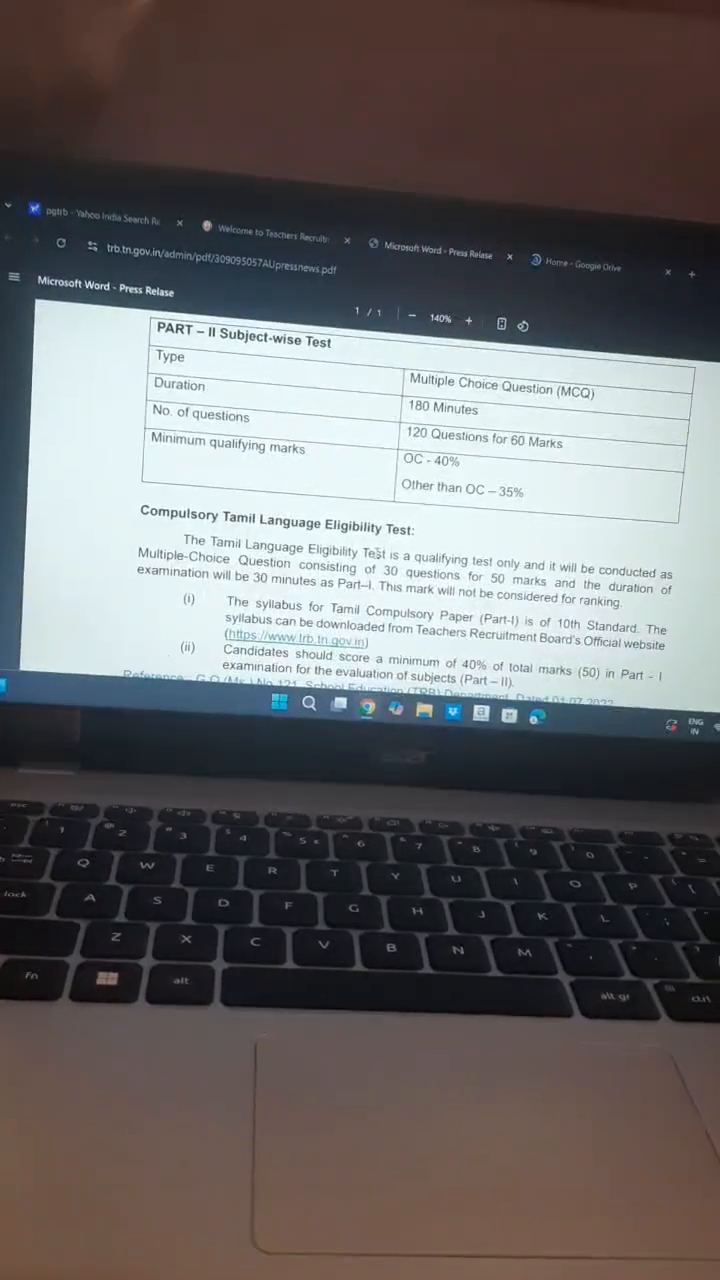
- Scroll to the end of the release showing the Government Order references and Secretary's sign-off
{"action": "scroll", "scroll_direction": "down", "scroll_amount": 3}
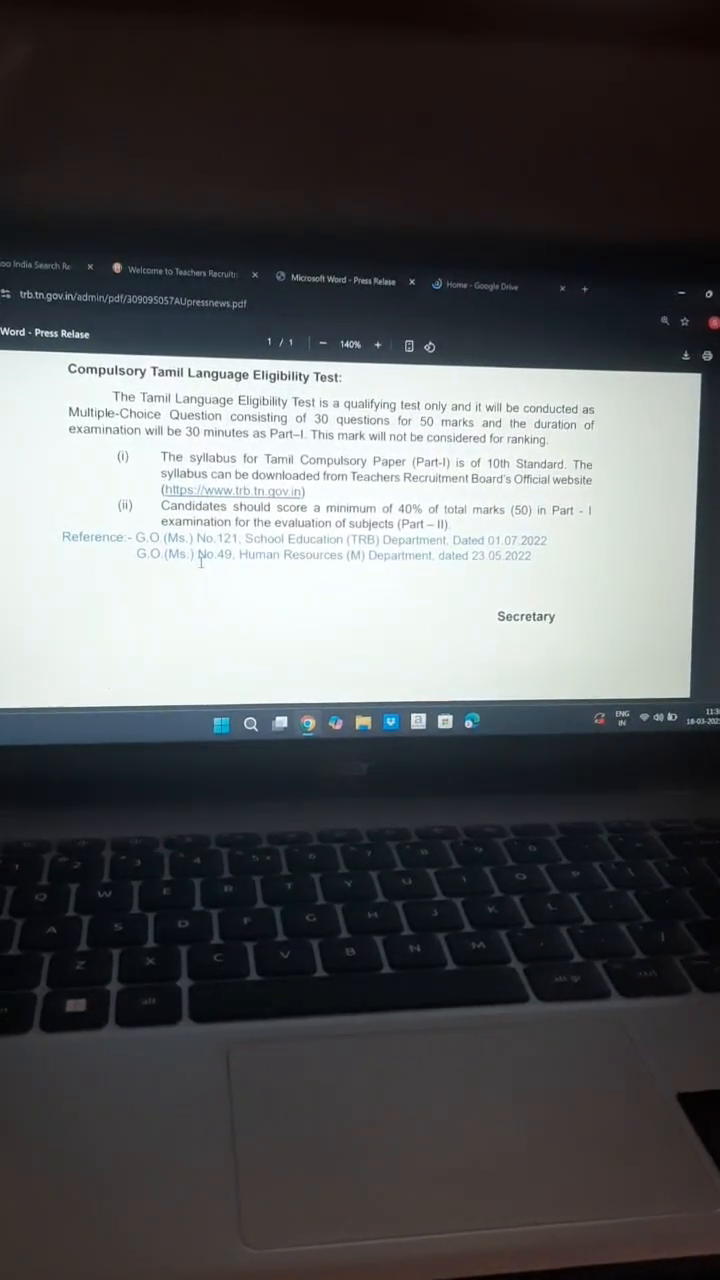
{"action": "scroll", "scroll_direction": "up", "scroll_amount": 3}
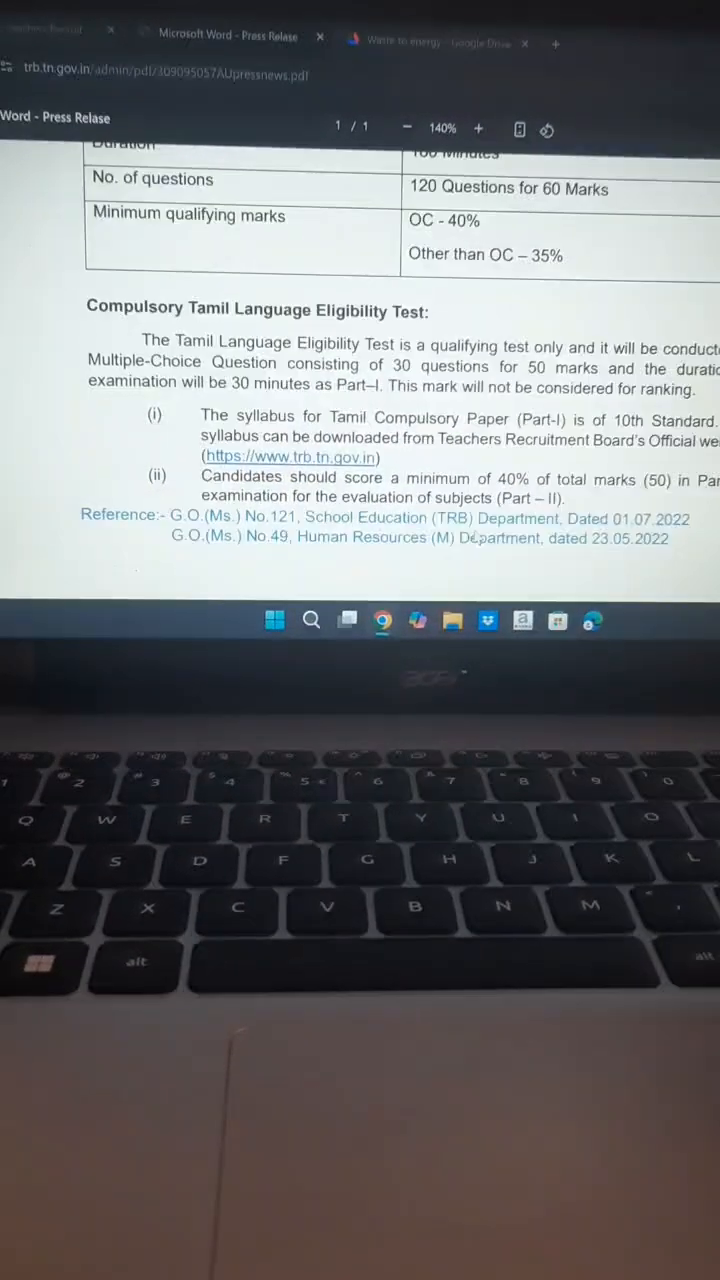
- Scroll back up to bring the Part I and Part II exam tables into view again
{"action": "scroll", "scroll_direction": "up", "scroll_amount": 3}
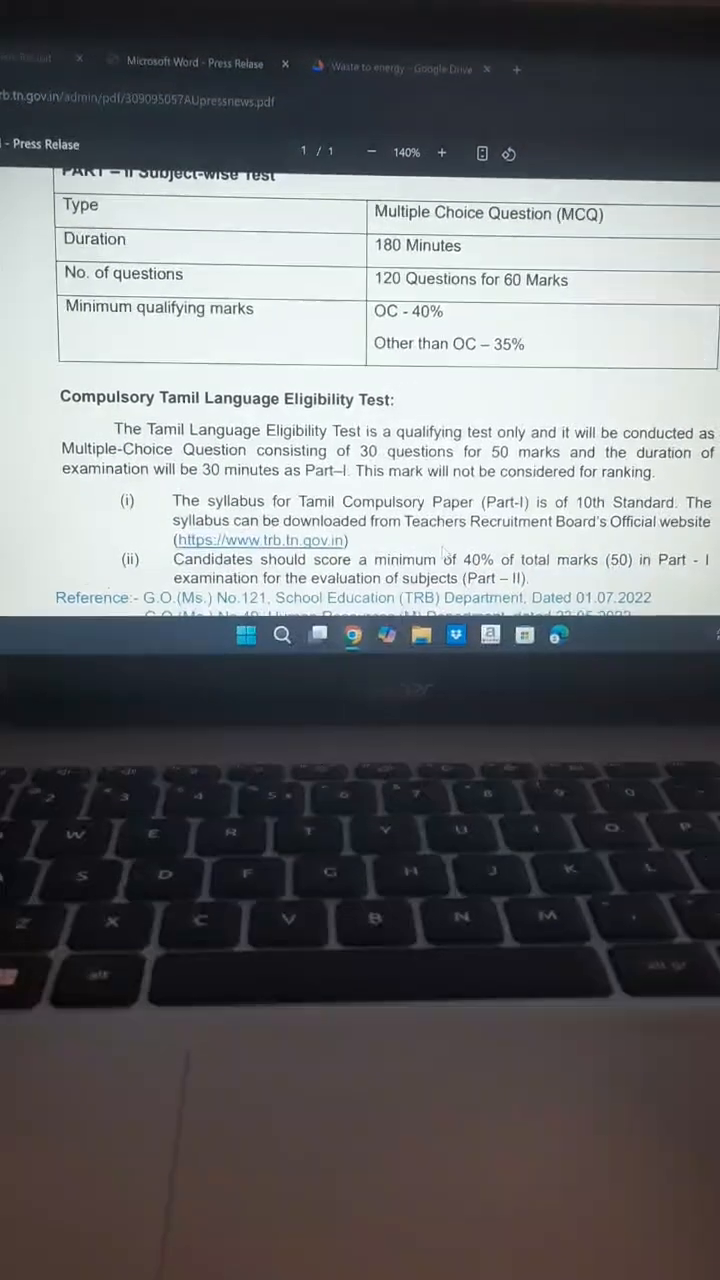
{"action": "scroll", "scroll_direction": "up", "scroll_amount": 3}
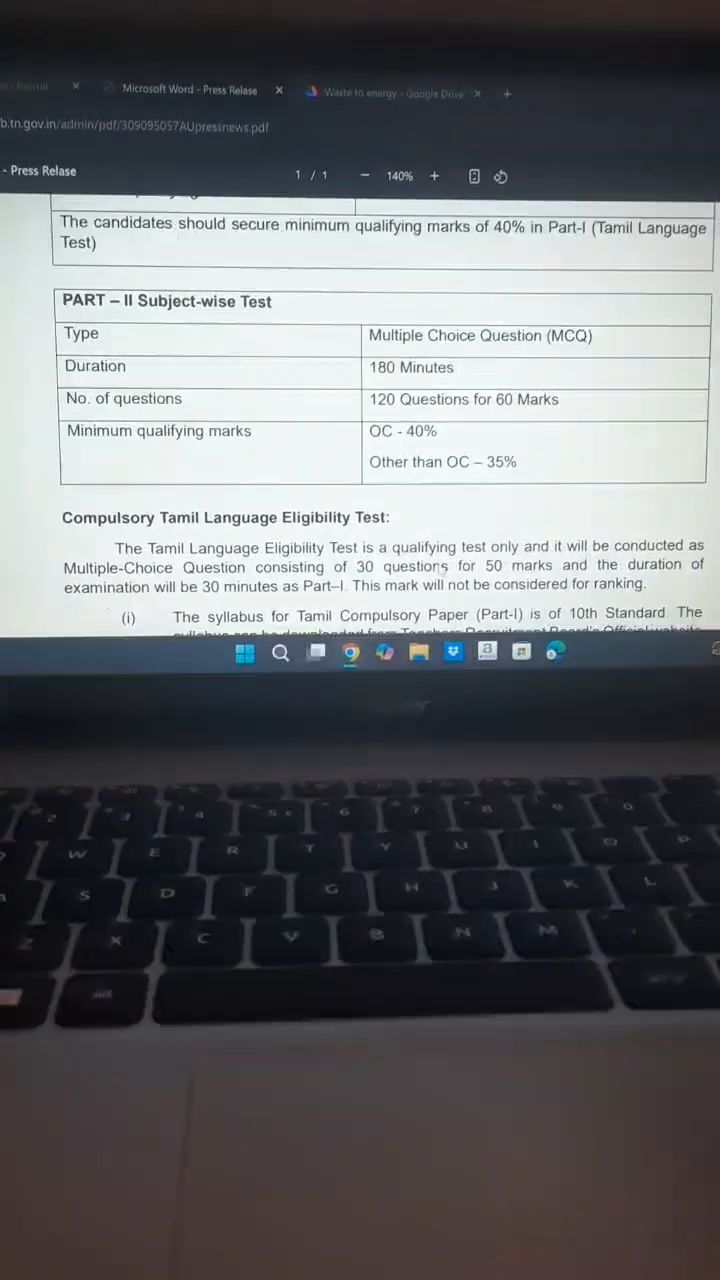
{"action": "scroll", "scroll_direction": "up", "scroll_amount": 3}
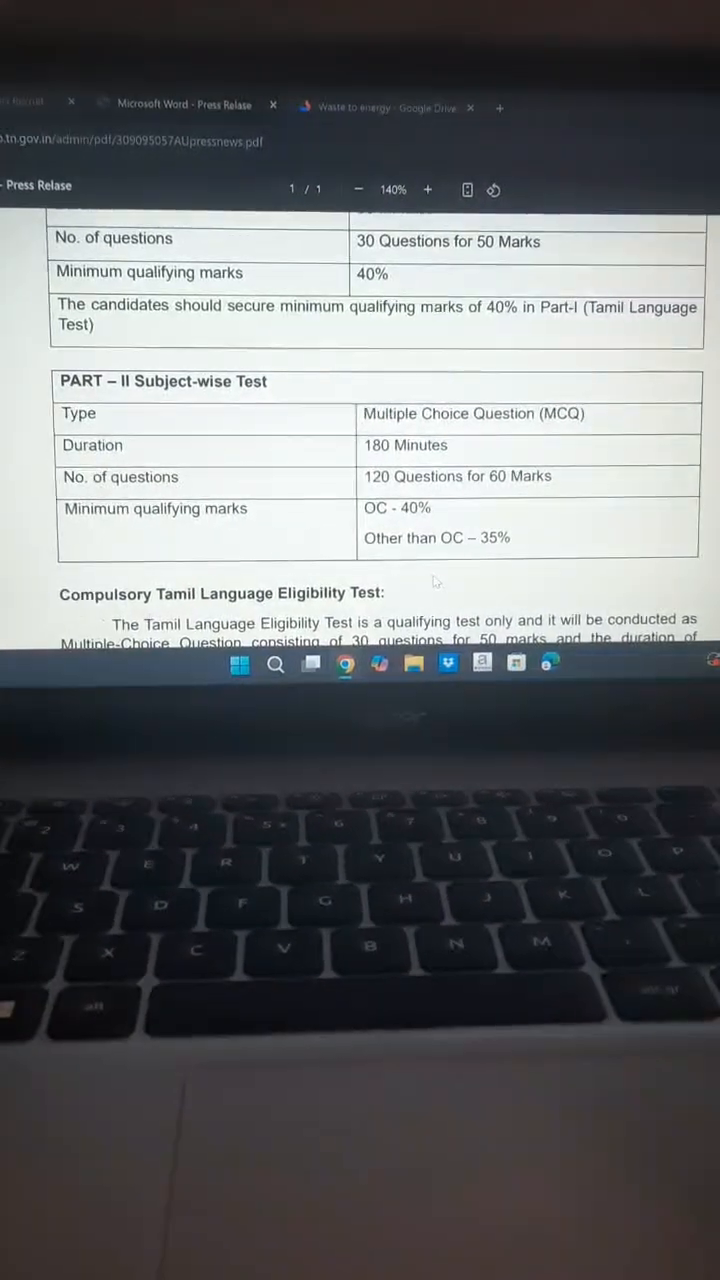
{"action": "scroll", "scroll_direction": "up", "scroll_amount": 3}
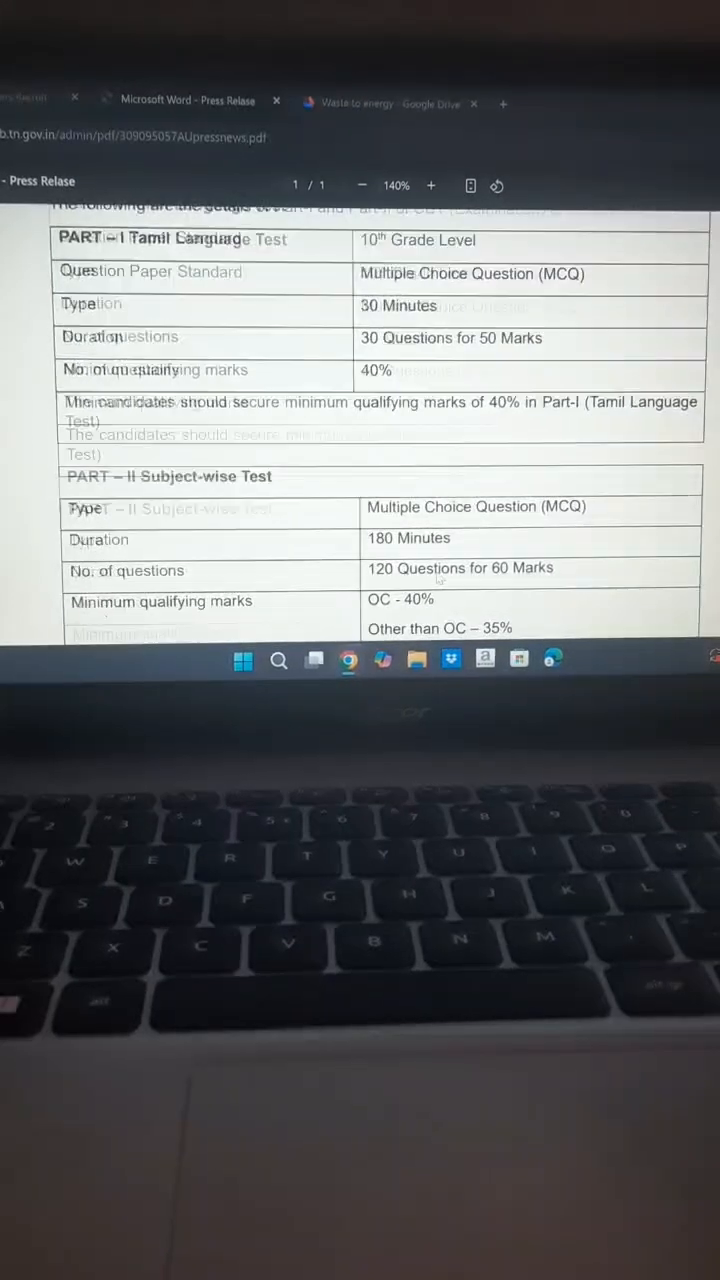